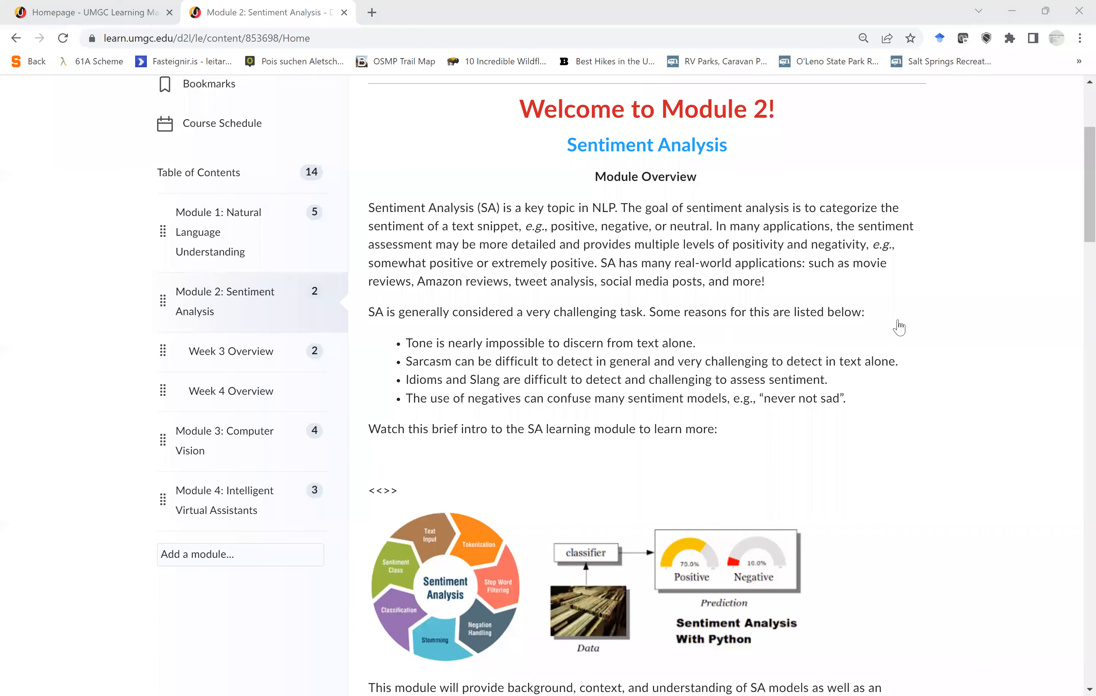
mouse_move(901, 326)
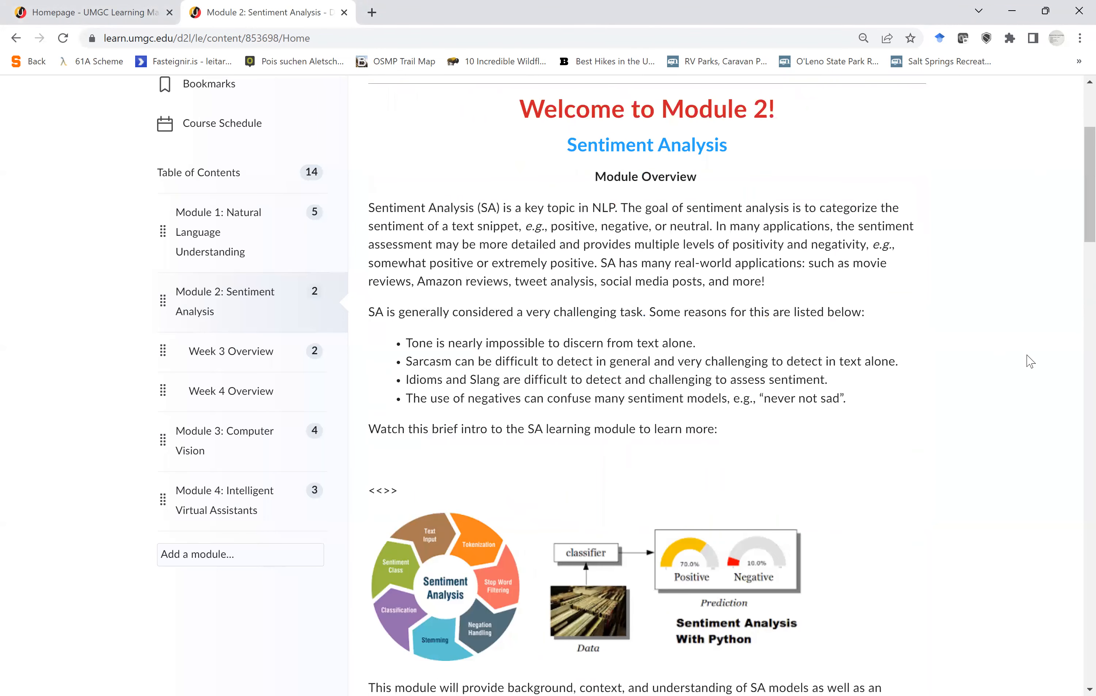
scroll(up, 3)
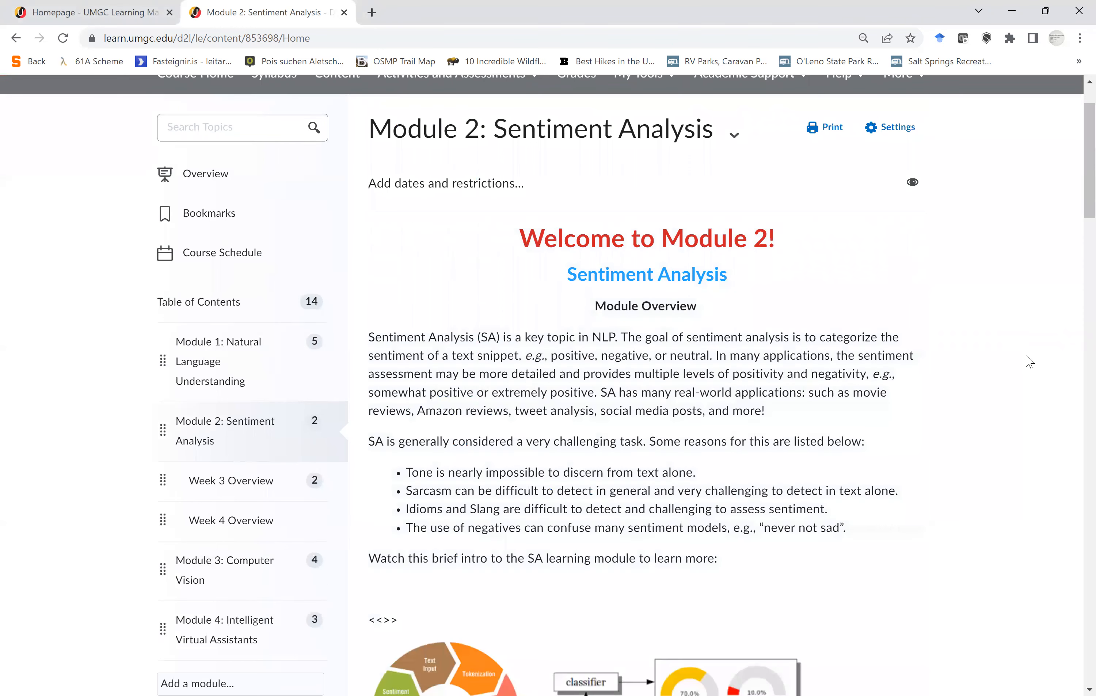
scroll(down, 3)
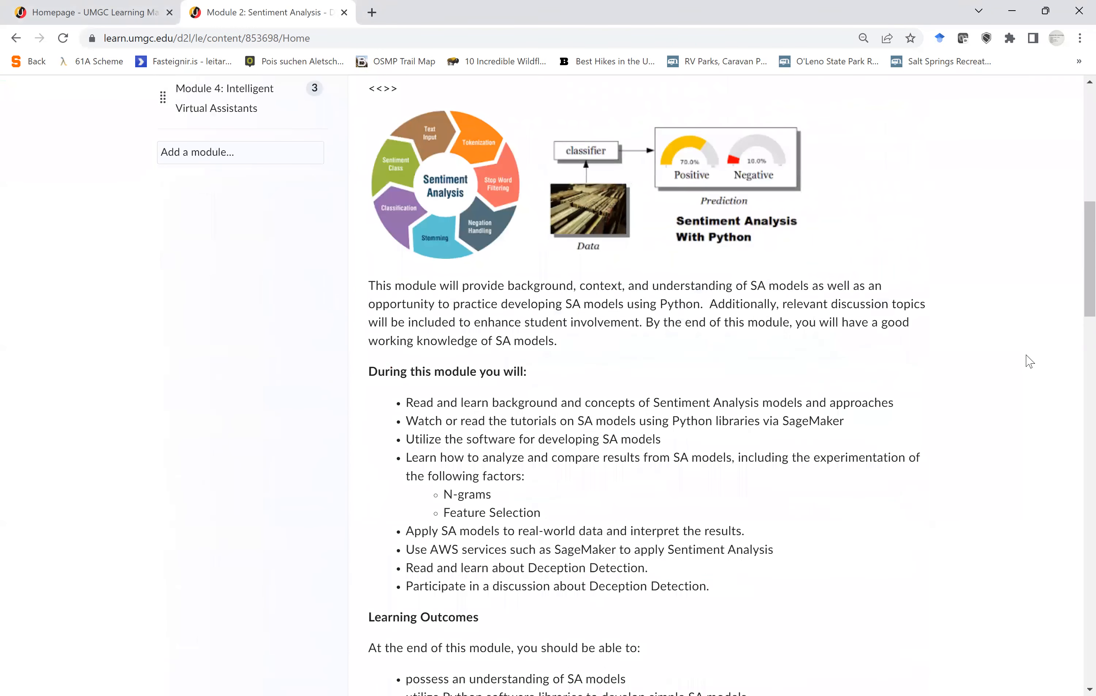
scroll(down, 3)
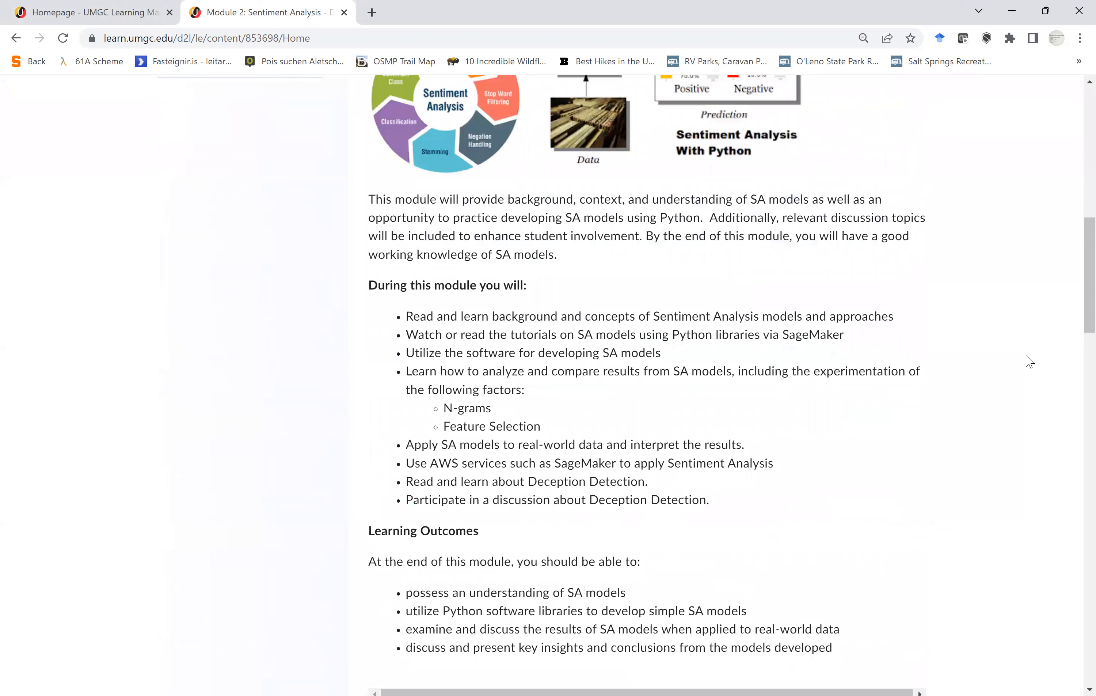
scroll(down, 3)
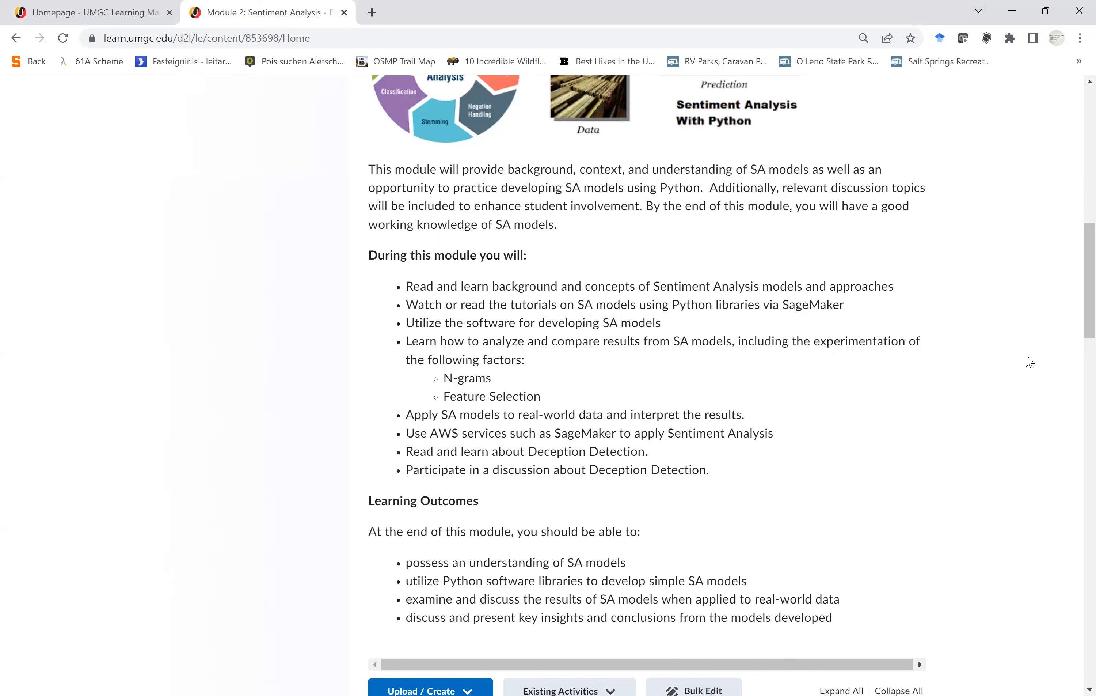
scroll(down, 3)
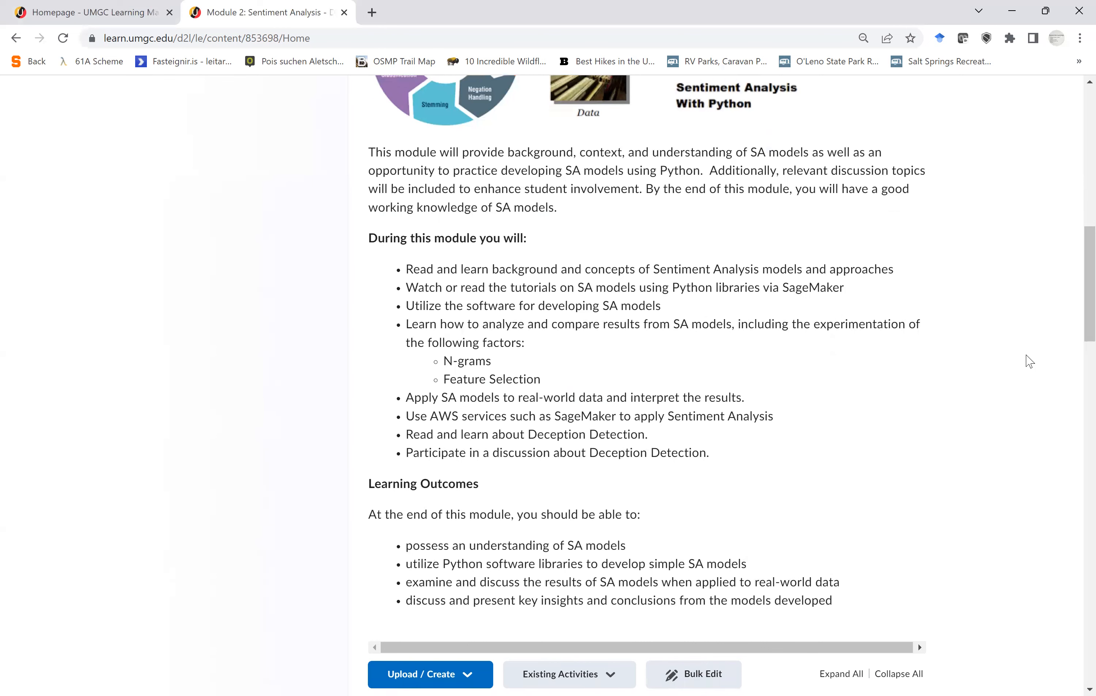
scroll(down, 3)
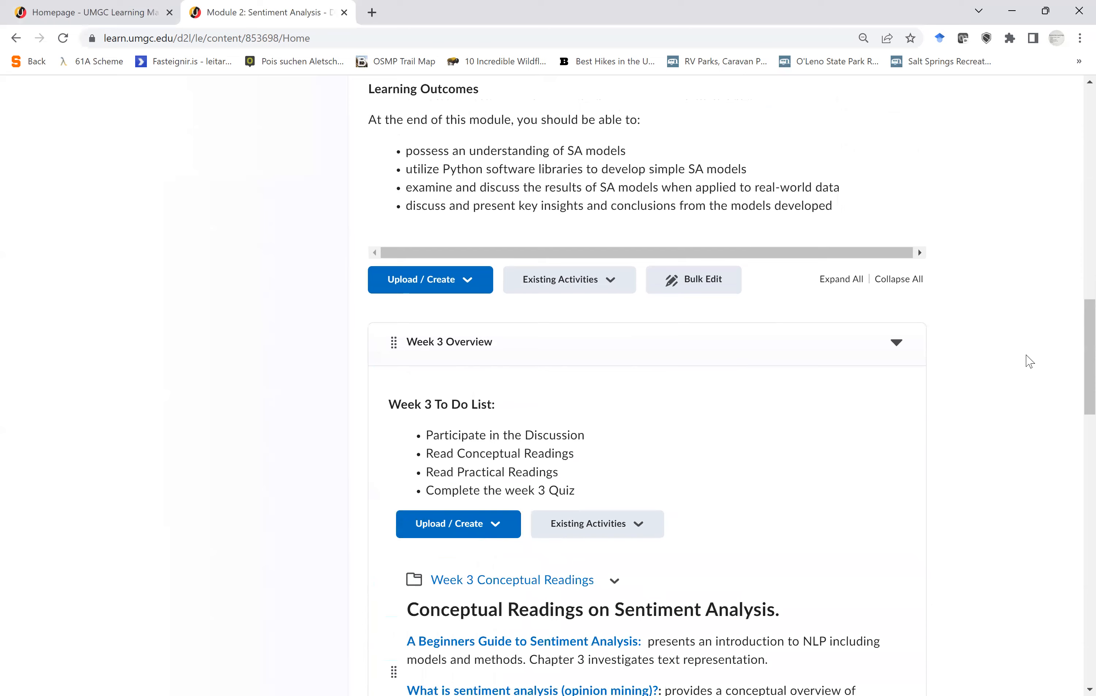
scroll(down, 3)
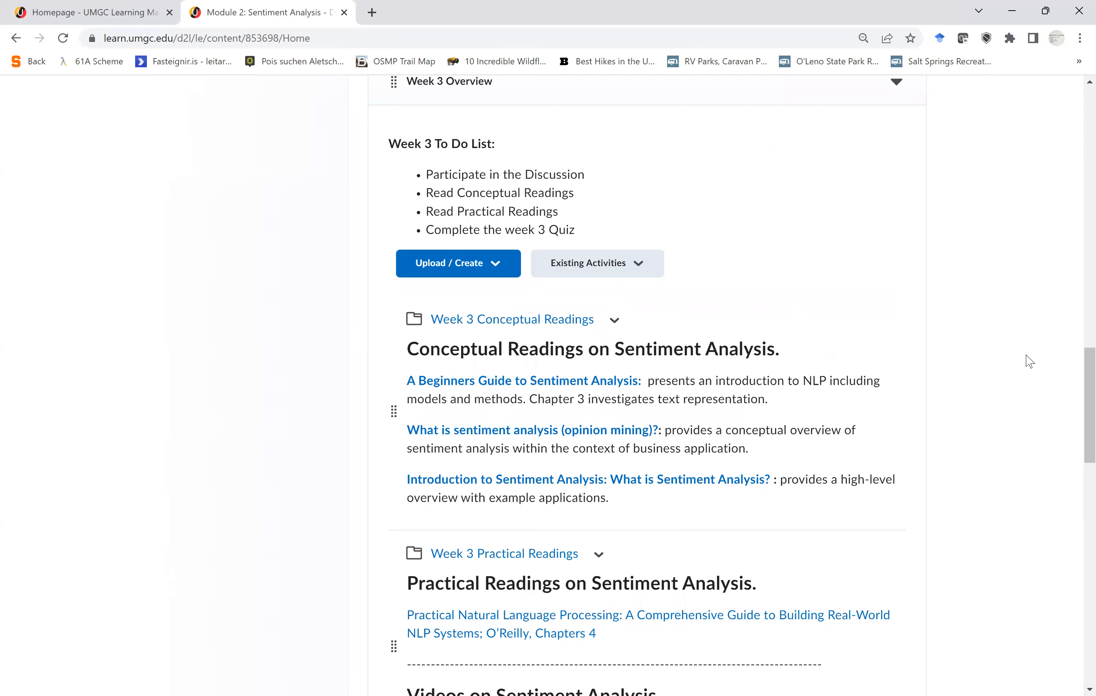
scroll(down, 3)
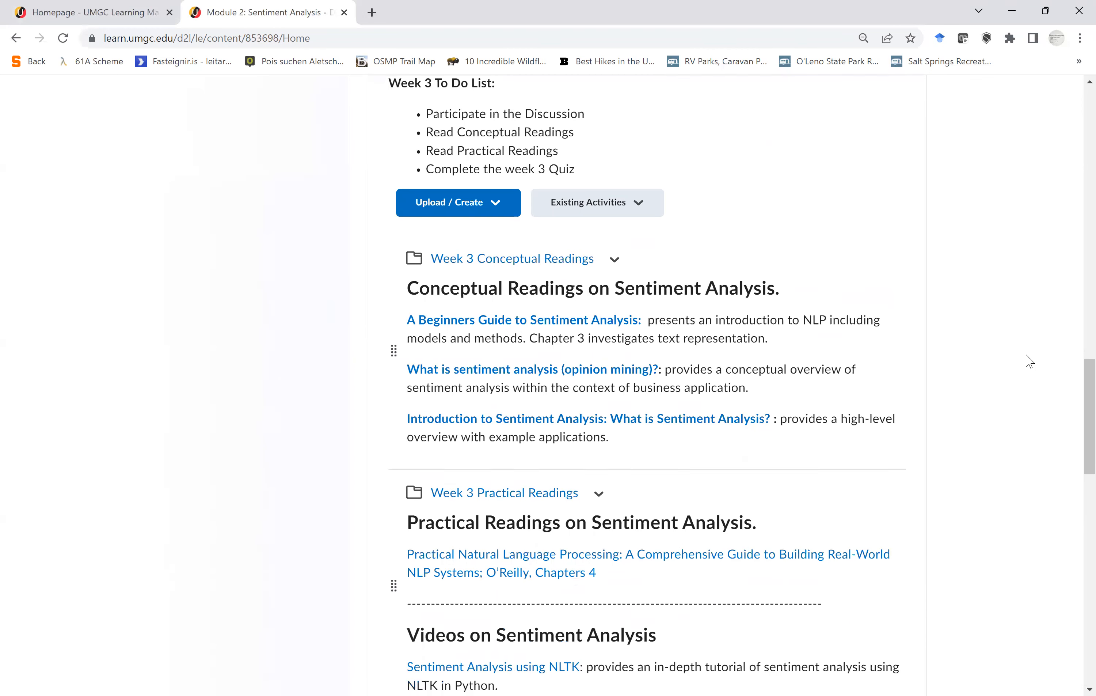
scroll(down, 3)
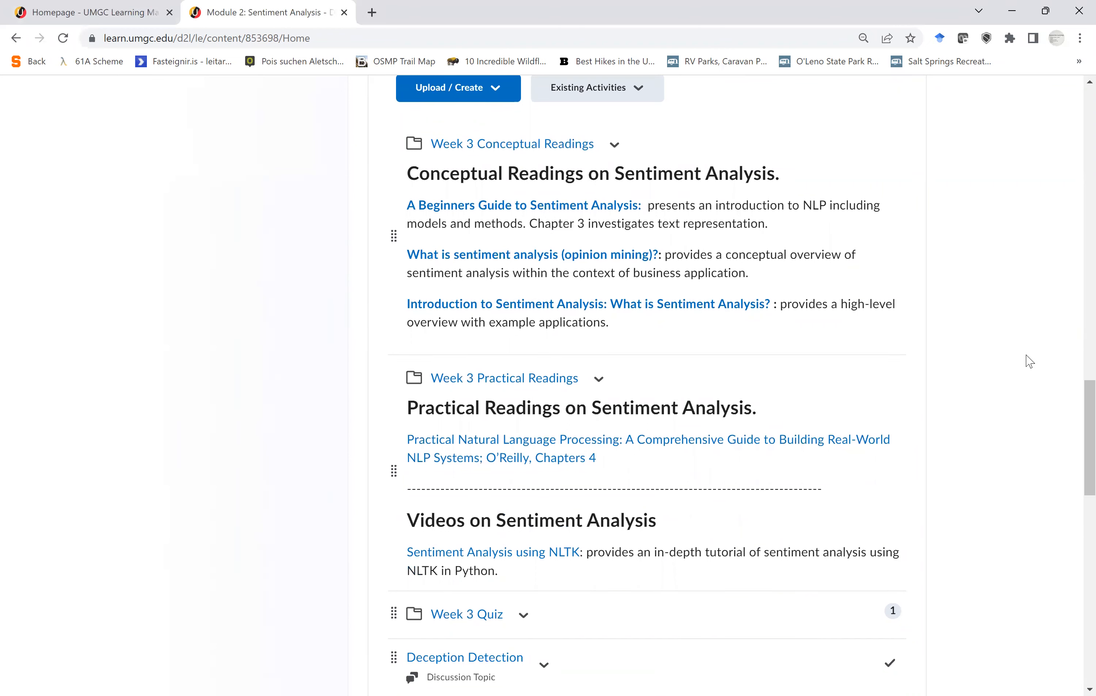
scroll(down, 3)
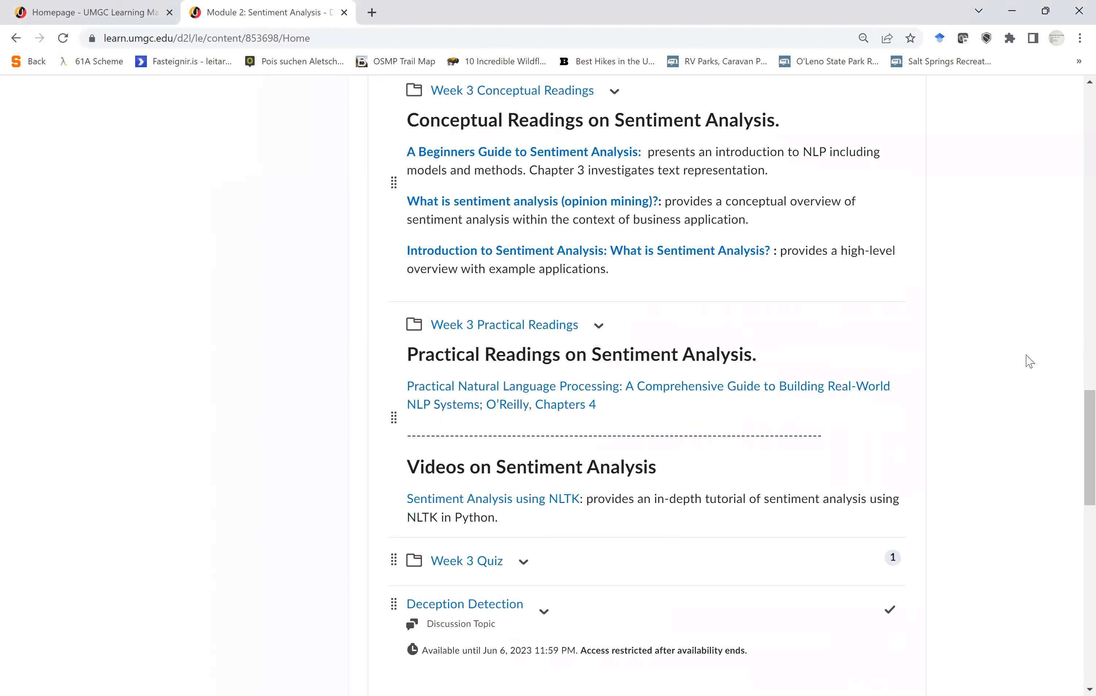
scroll(down, 3)
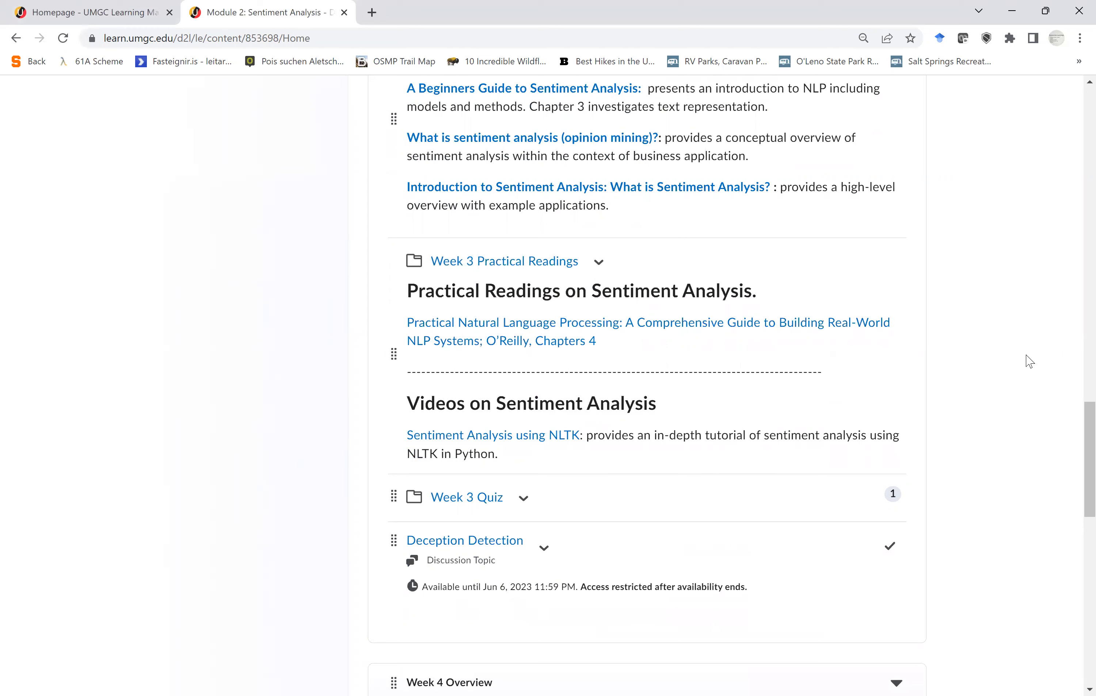
scroll(down, 3)
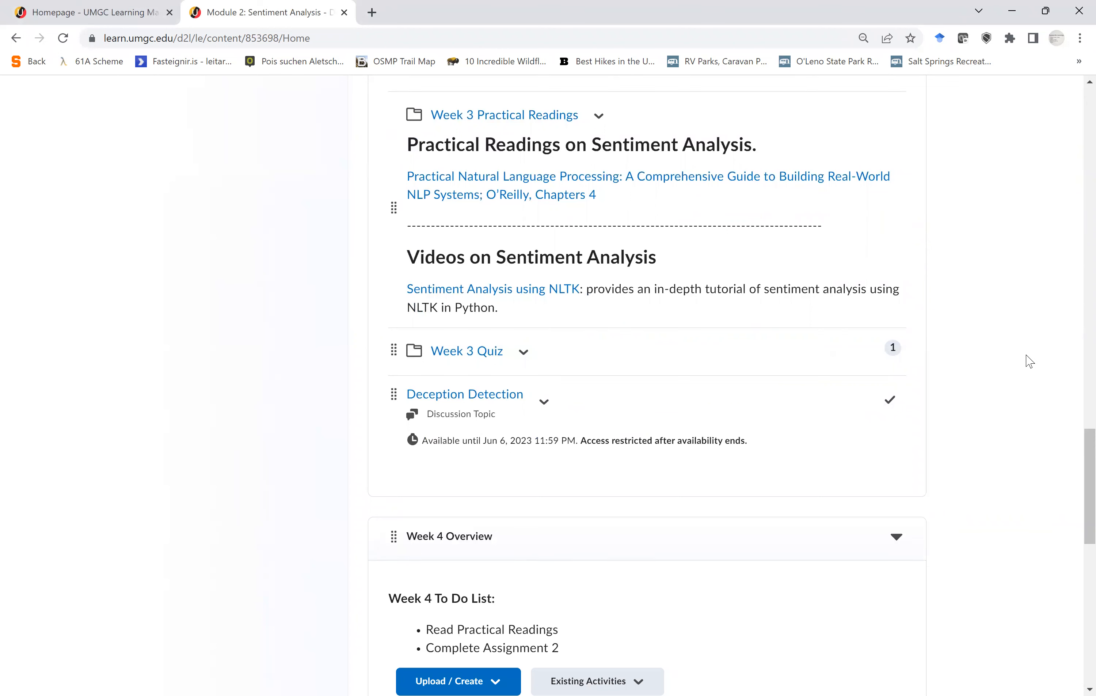
scroll(down, 3)
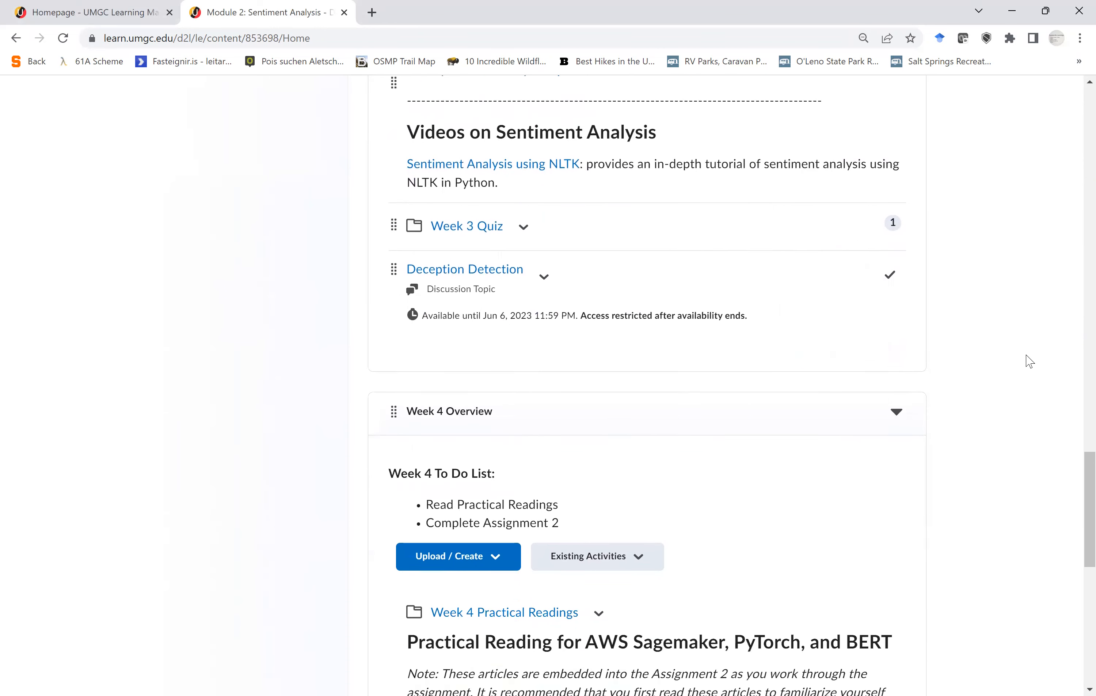
scroll(down, 3)
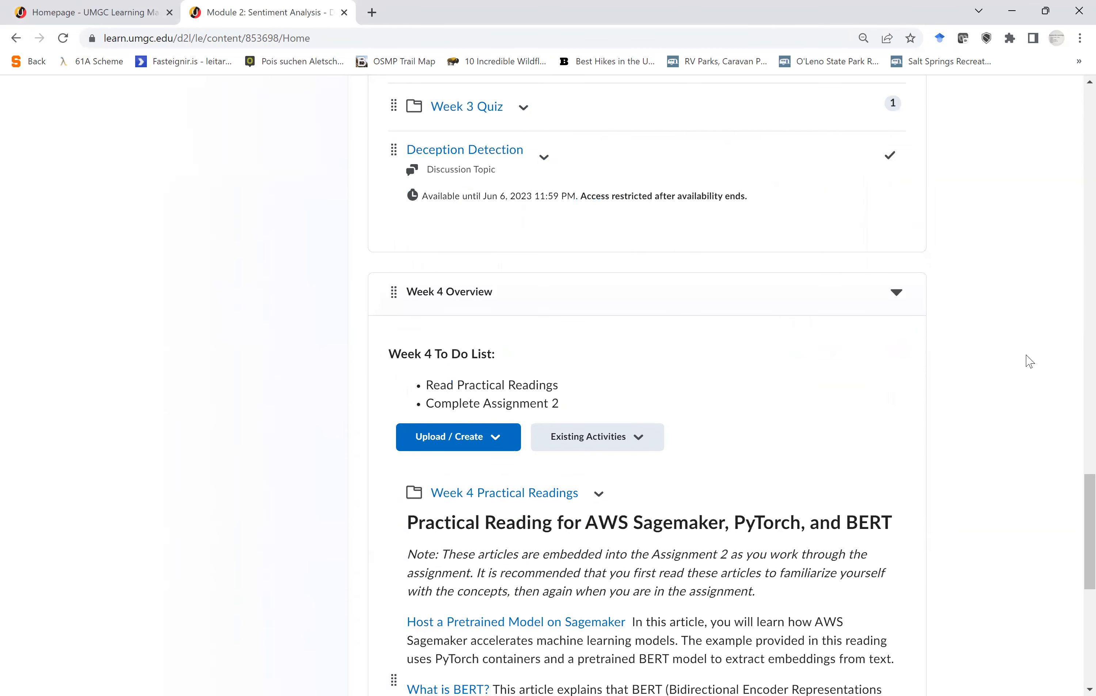
scroll(down, 3)
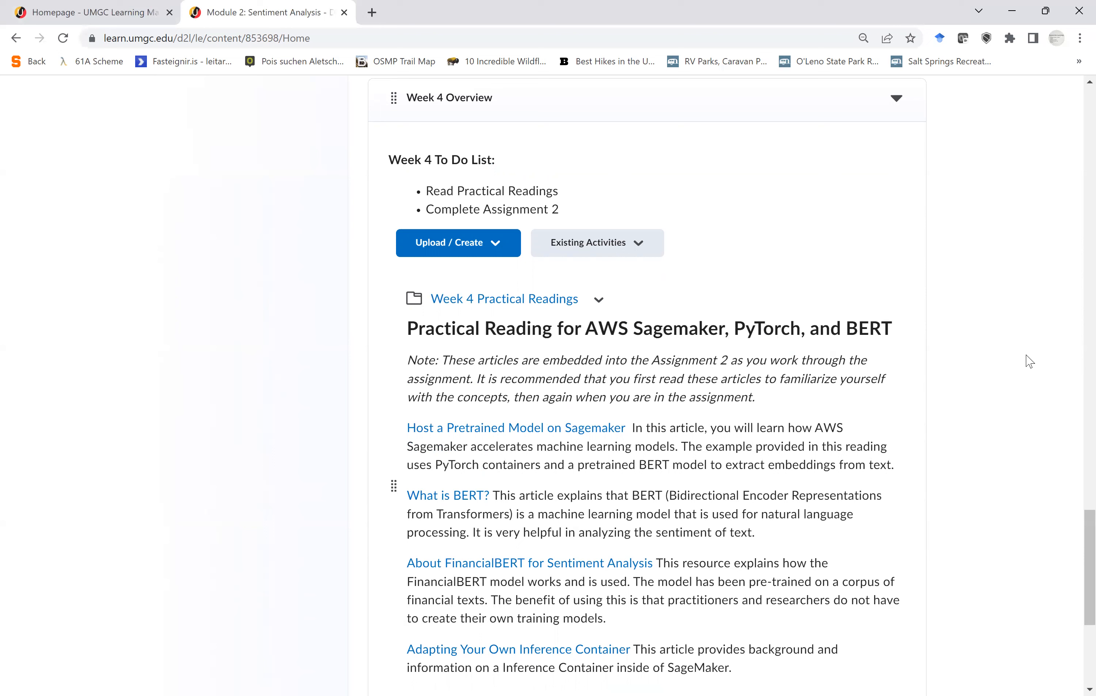
scroll(down, 3)
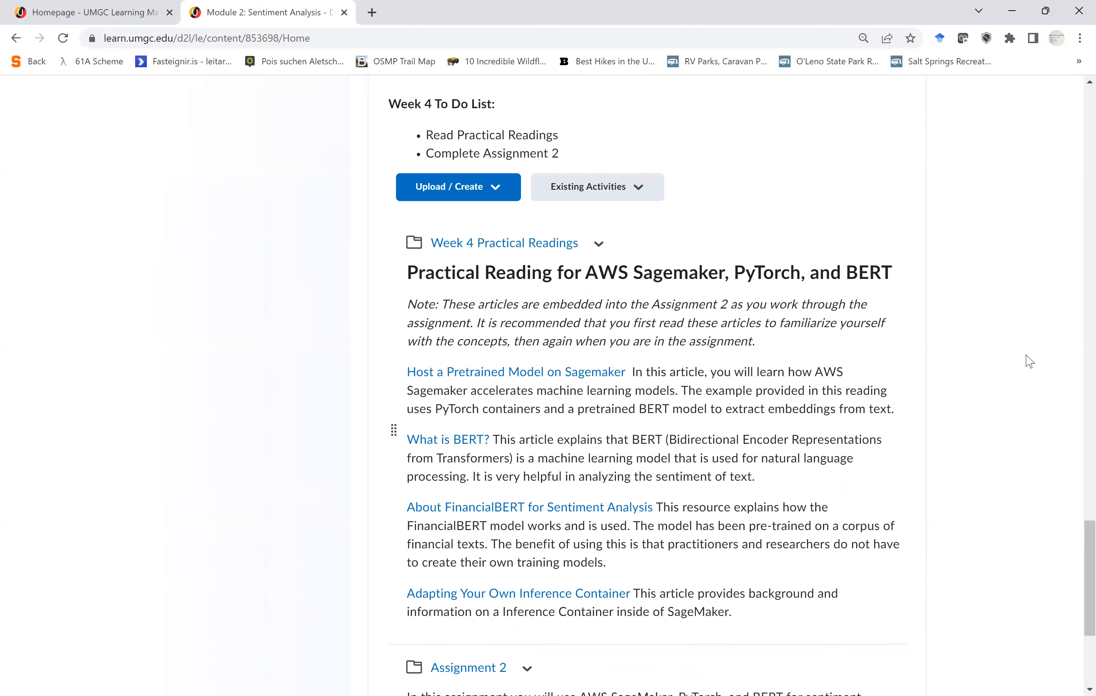
scroll(down, 3)
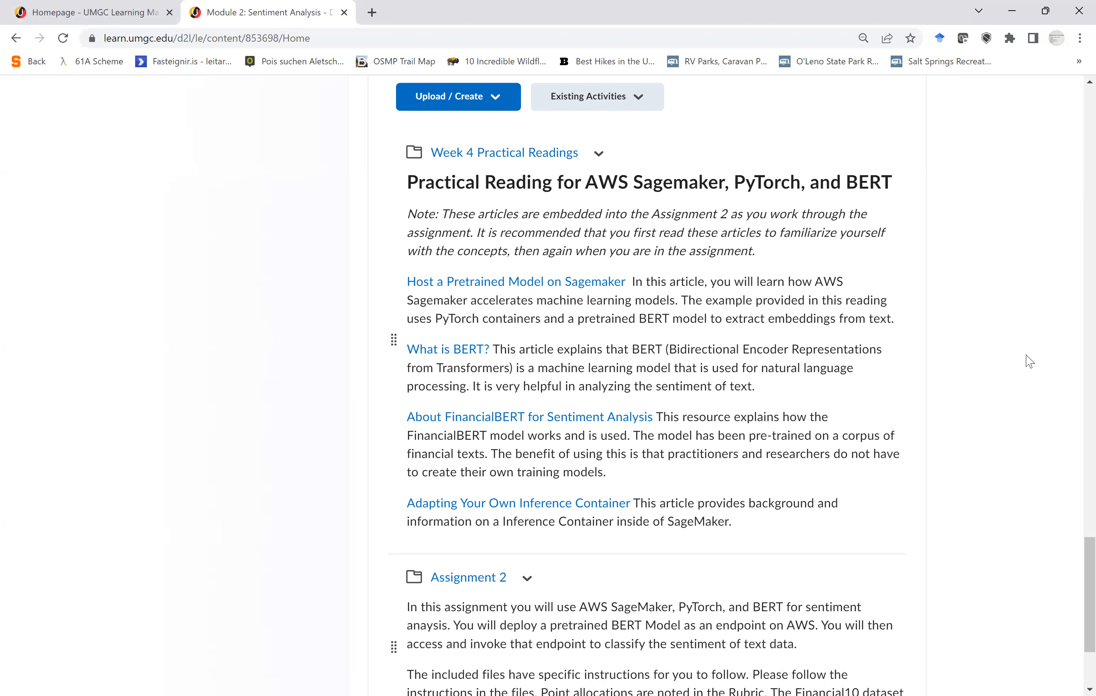
scroll(down, 3)
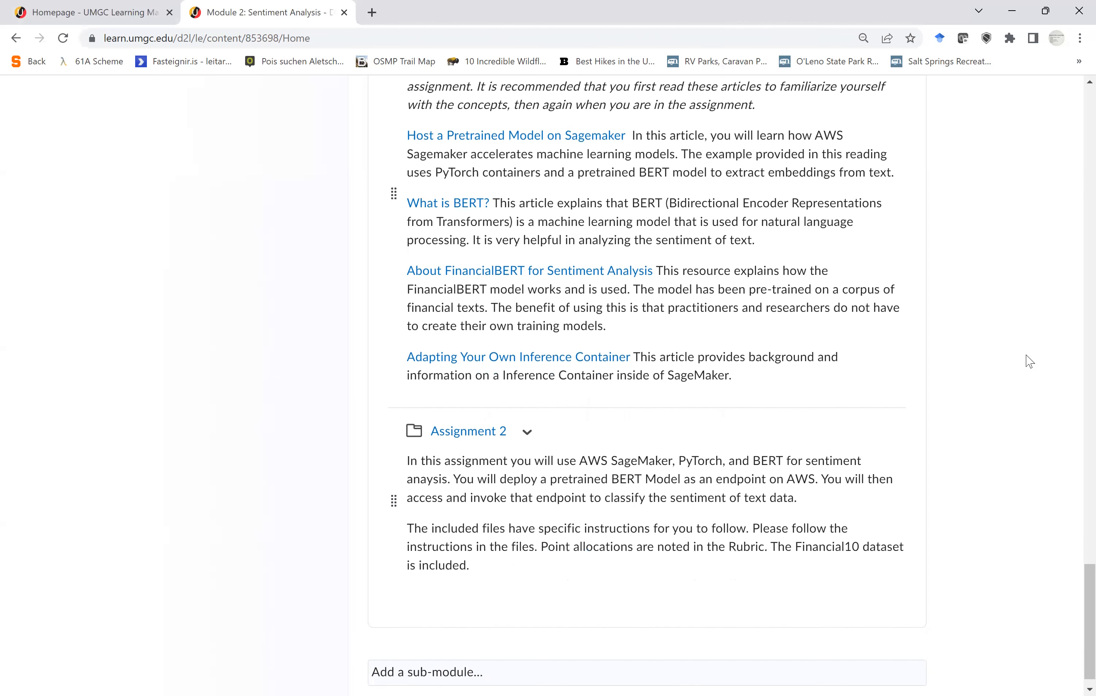
scroll(down, 3)
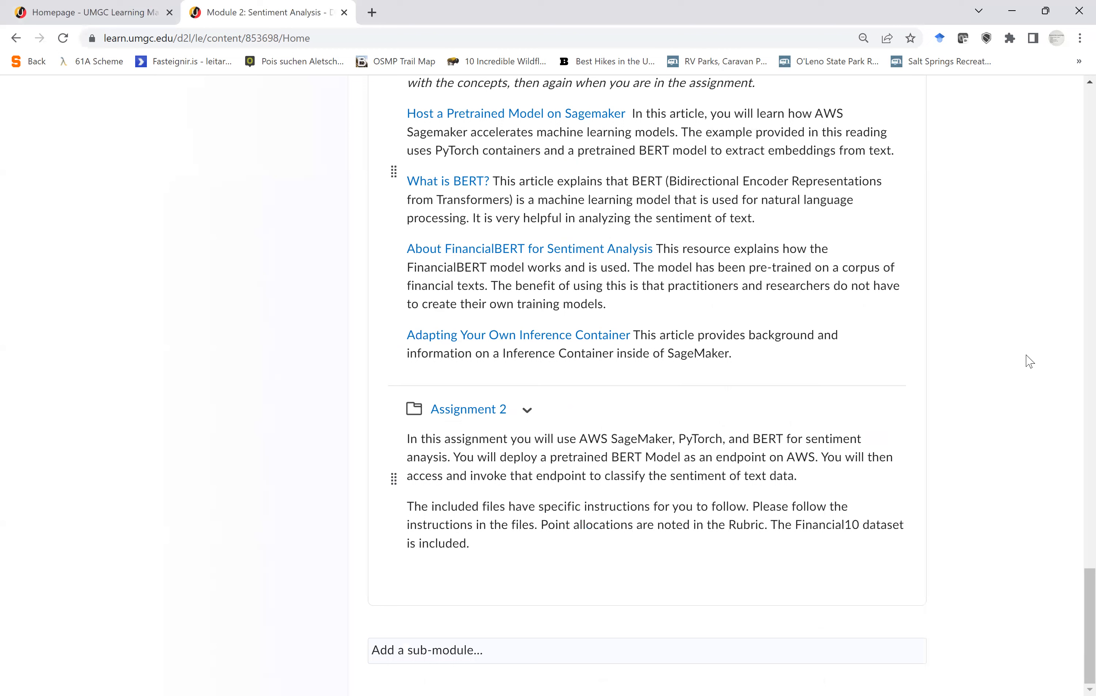